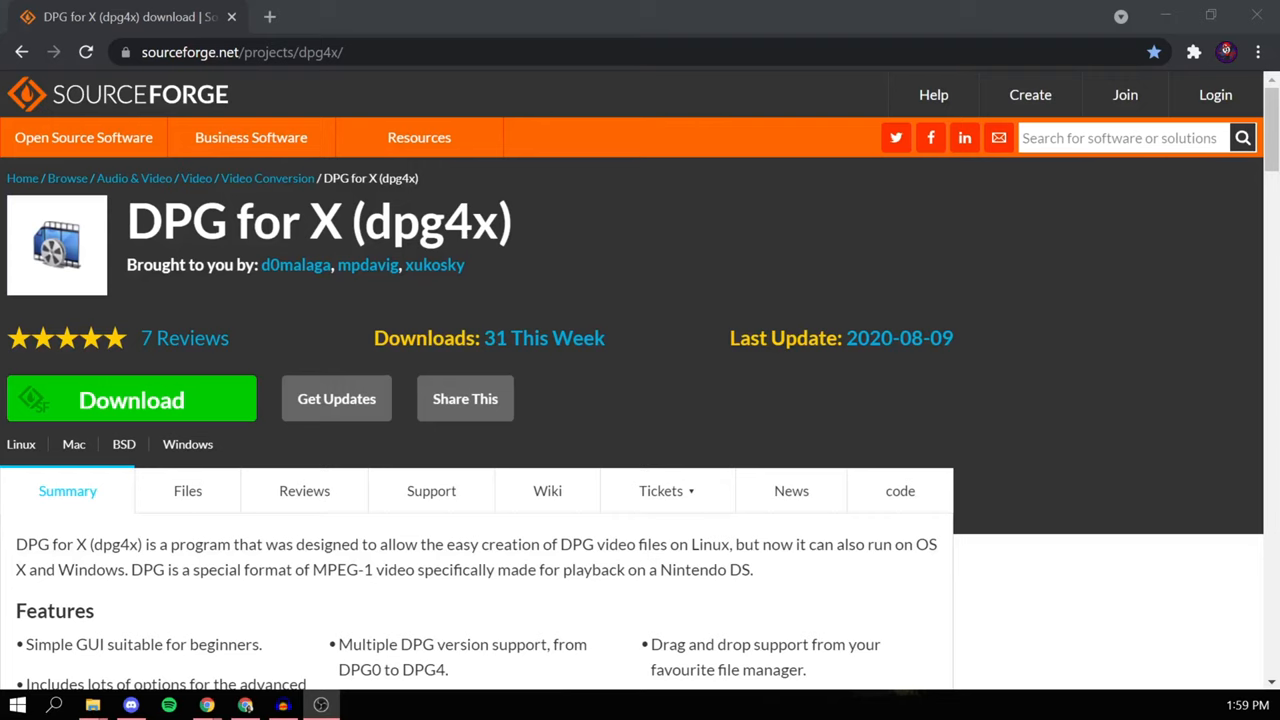
mouse_move(608, 388)
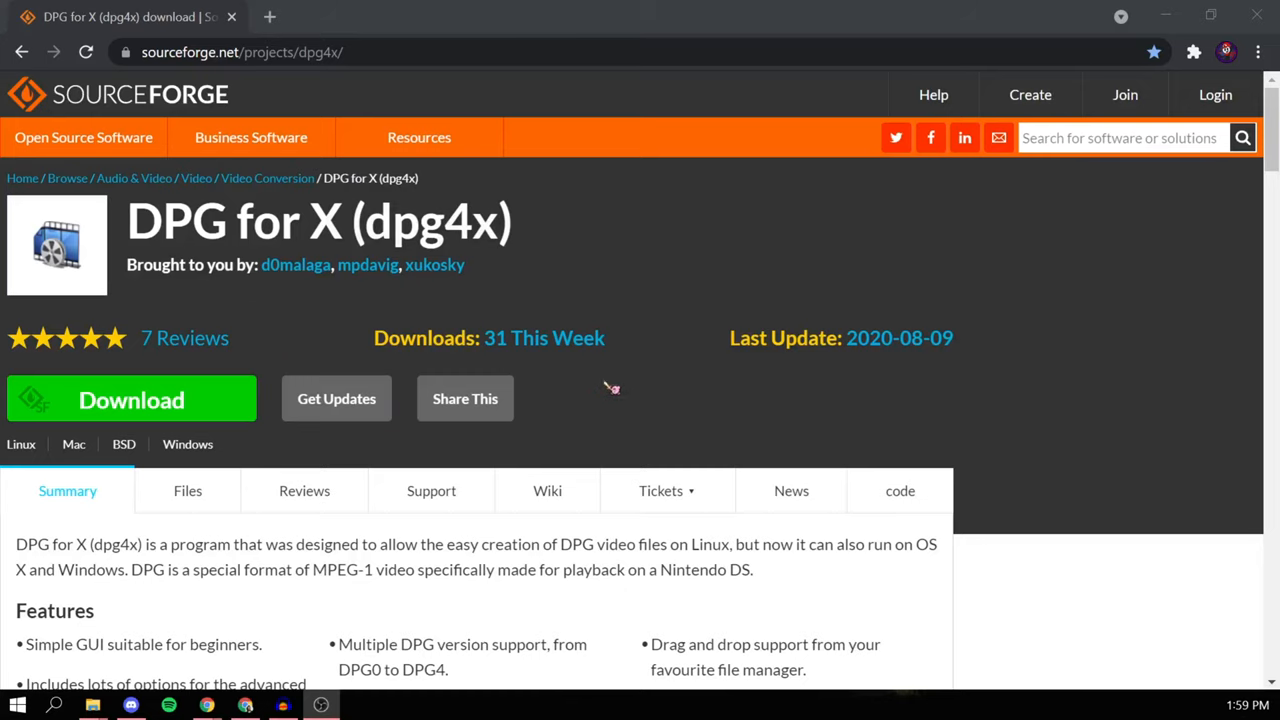
- Download the dpg4x-3.0-1_setup installer to Downloads and launch it past the SmartScreen warning
click(132, 400)
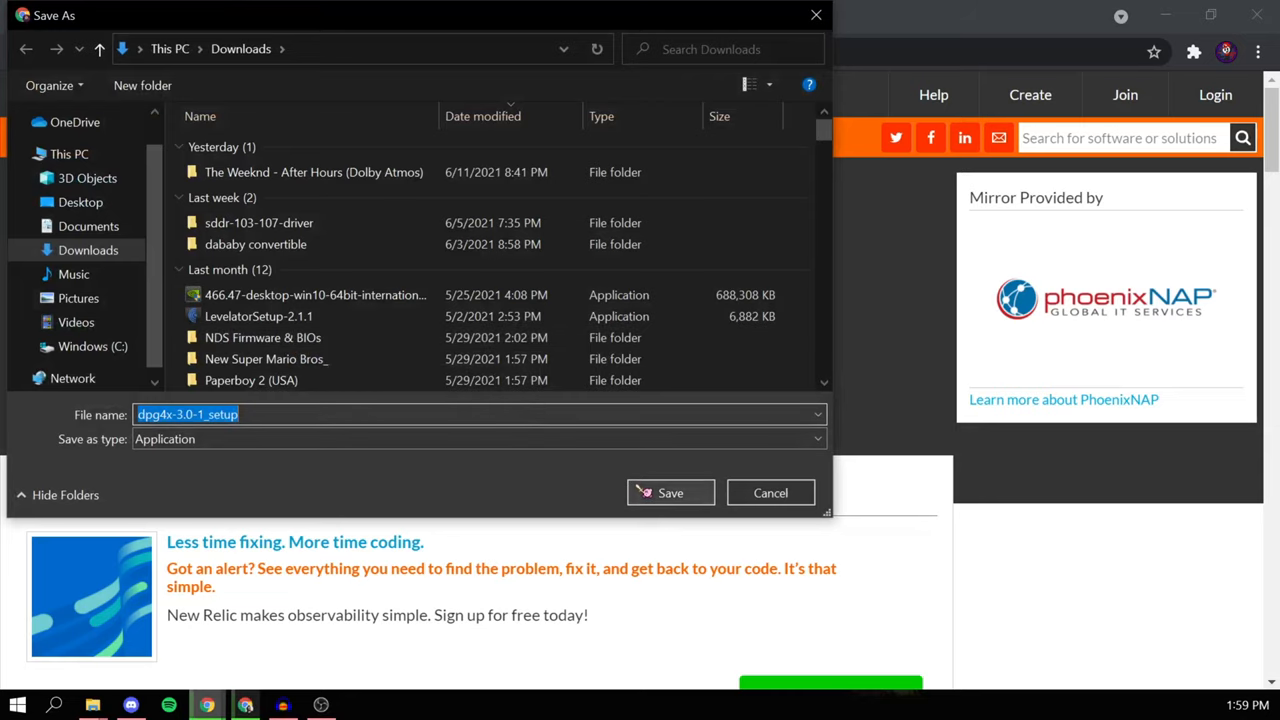
click(670, 492)
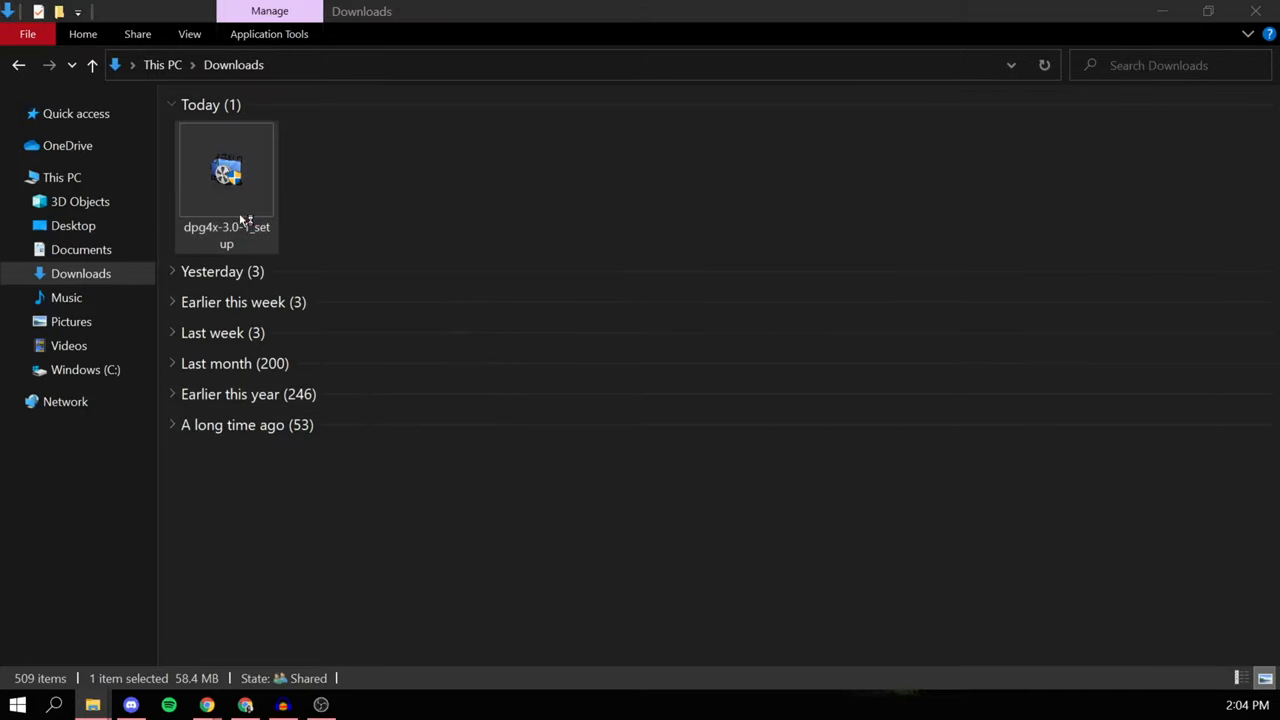
double_click(226, 170)
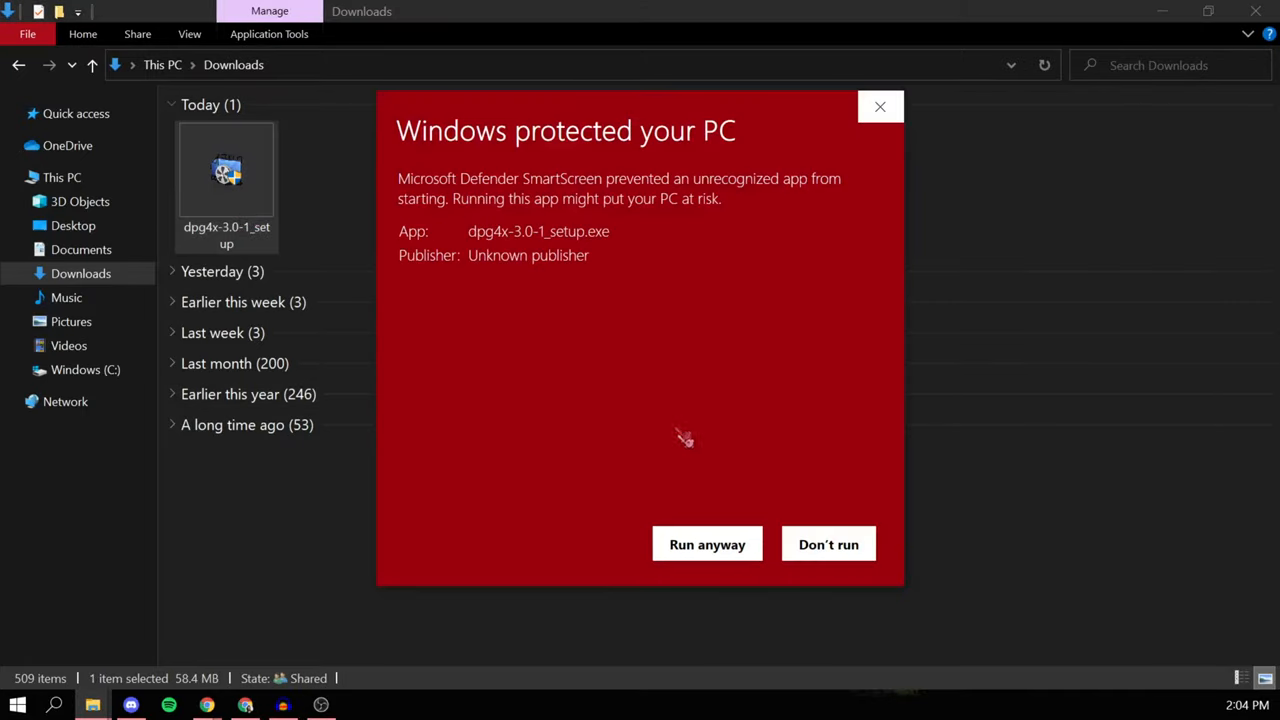
click(708, 544)
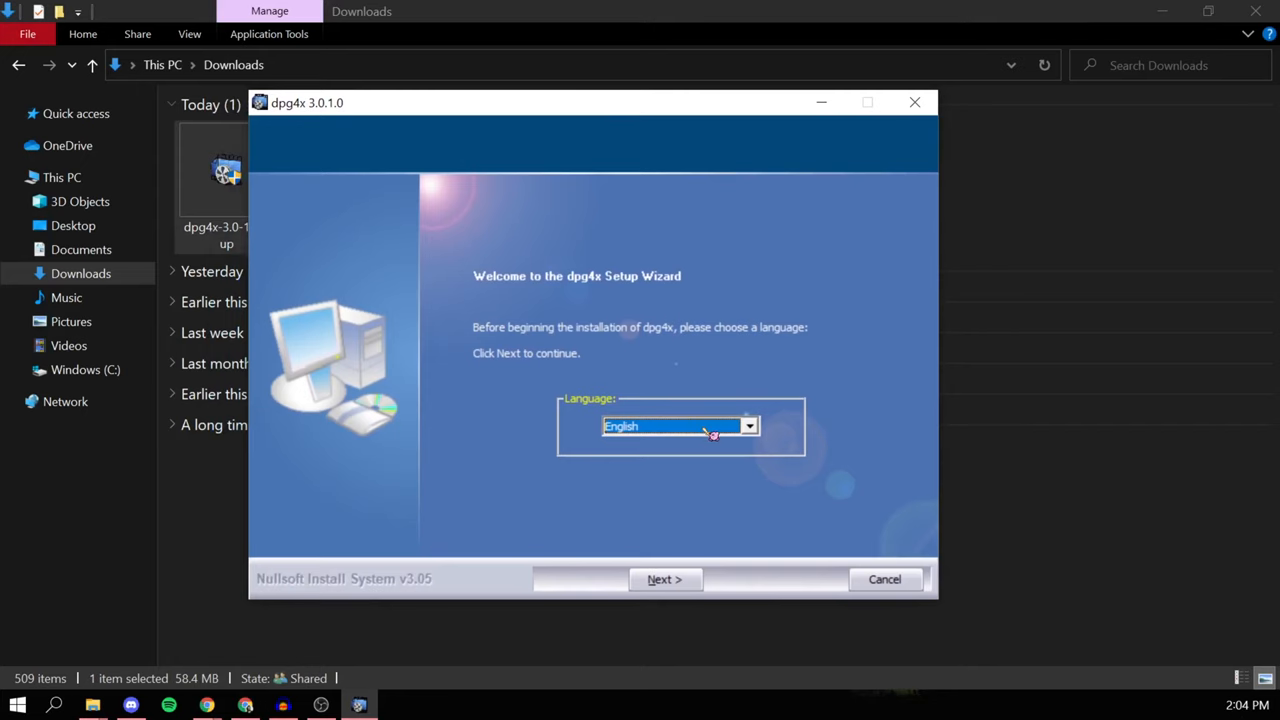
mouse_move(682, 604)
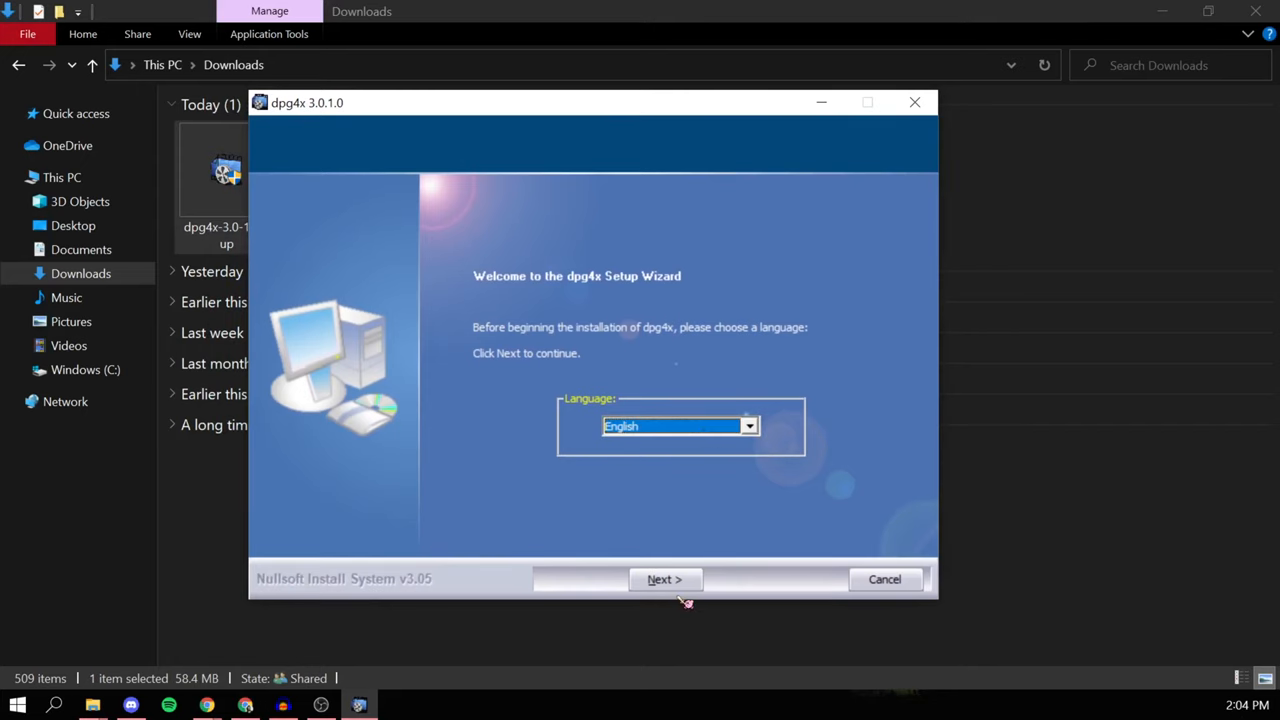
- Install dpg4x in English with the Standard setup type via the wizard
click(664, 580)
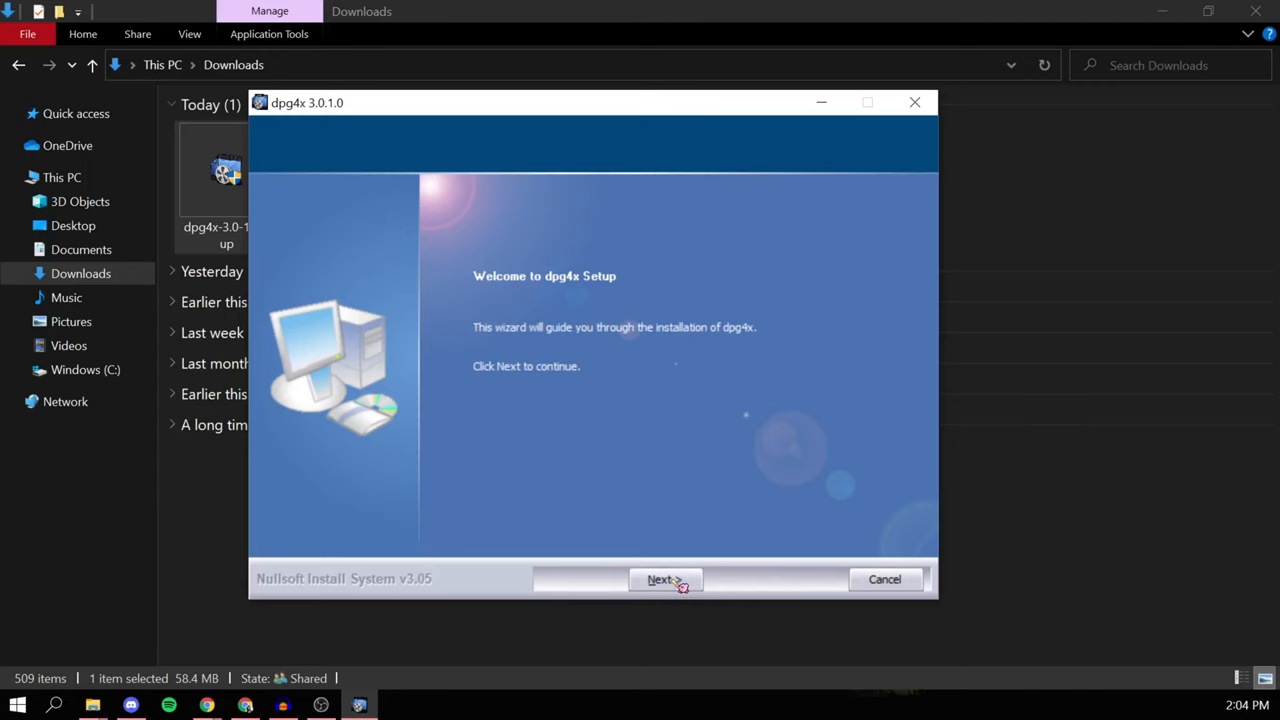
click(664, 580)
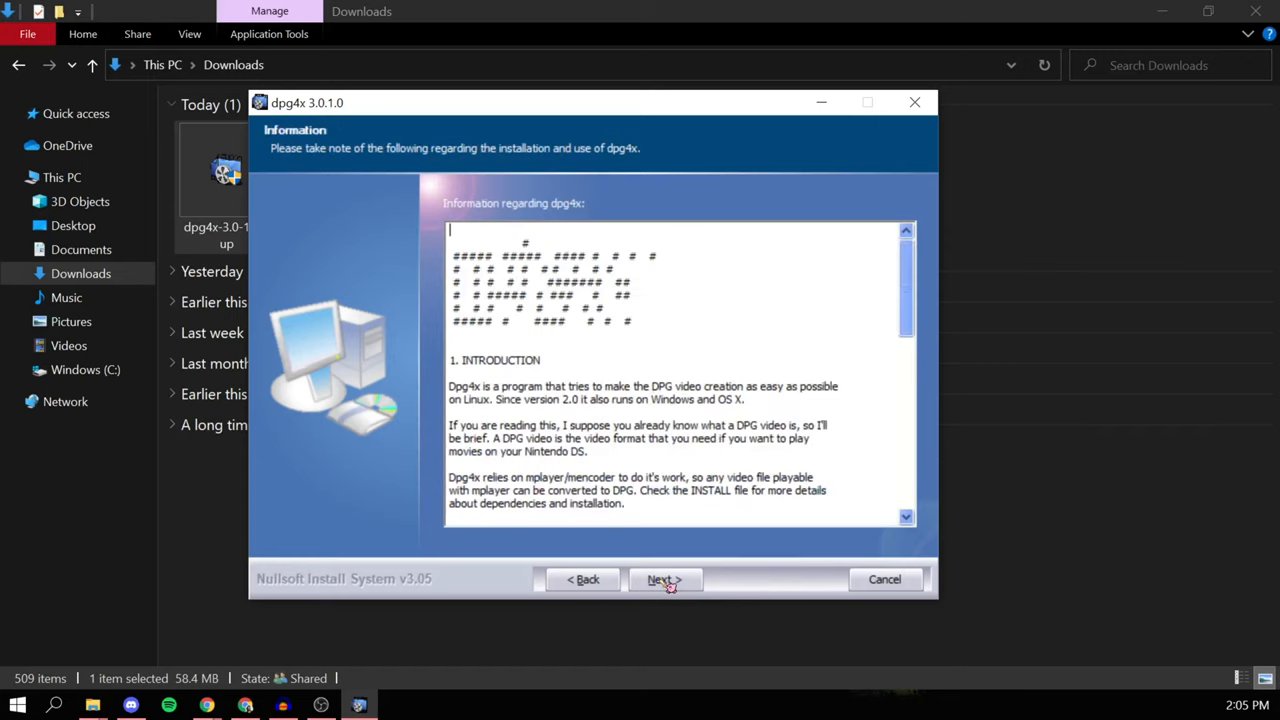
scroll(down, 3)
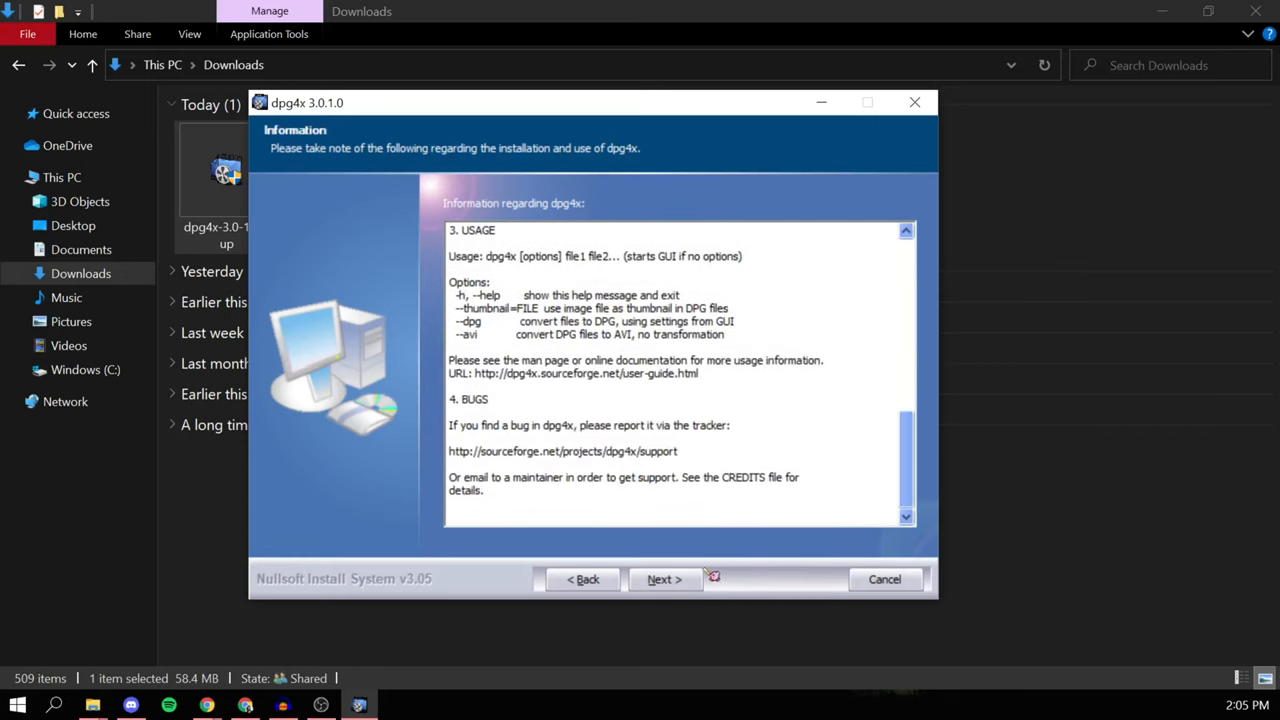
click(664, 580)
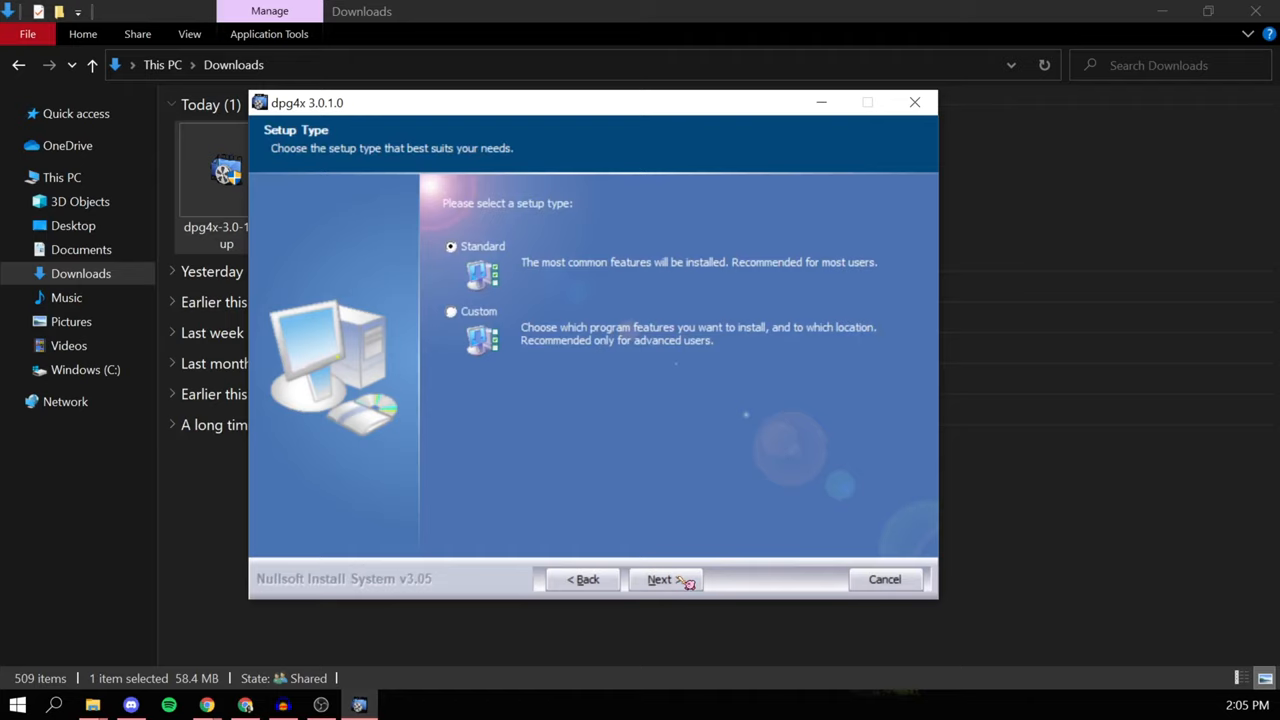
click(664, 580)
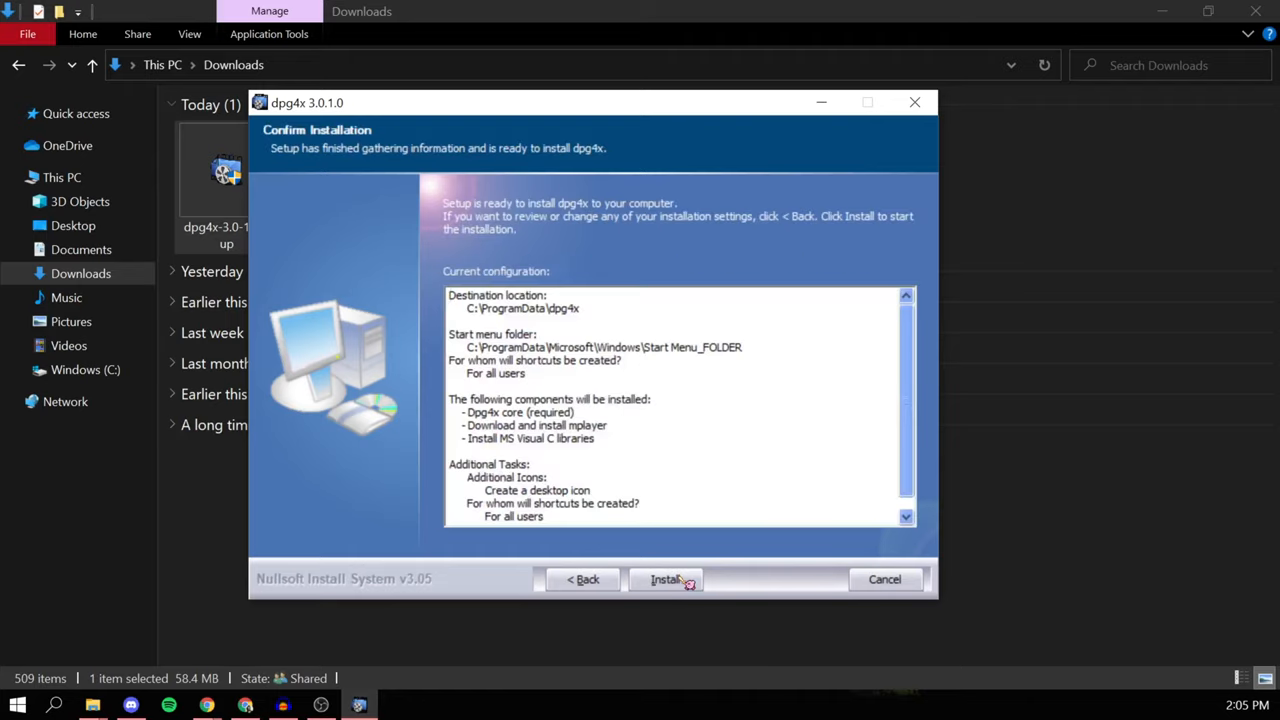
click(668, 580)
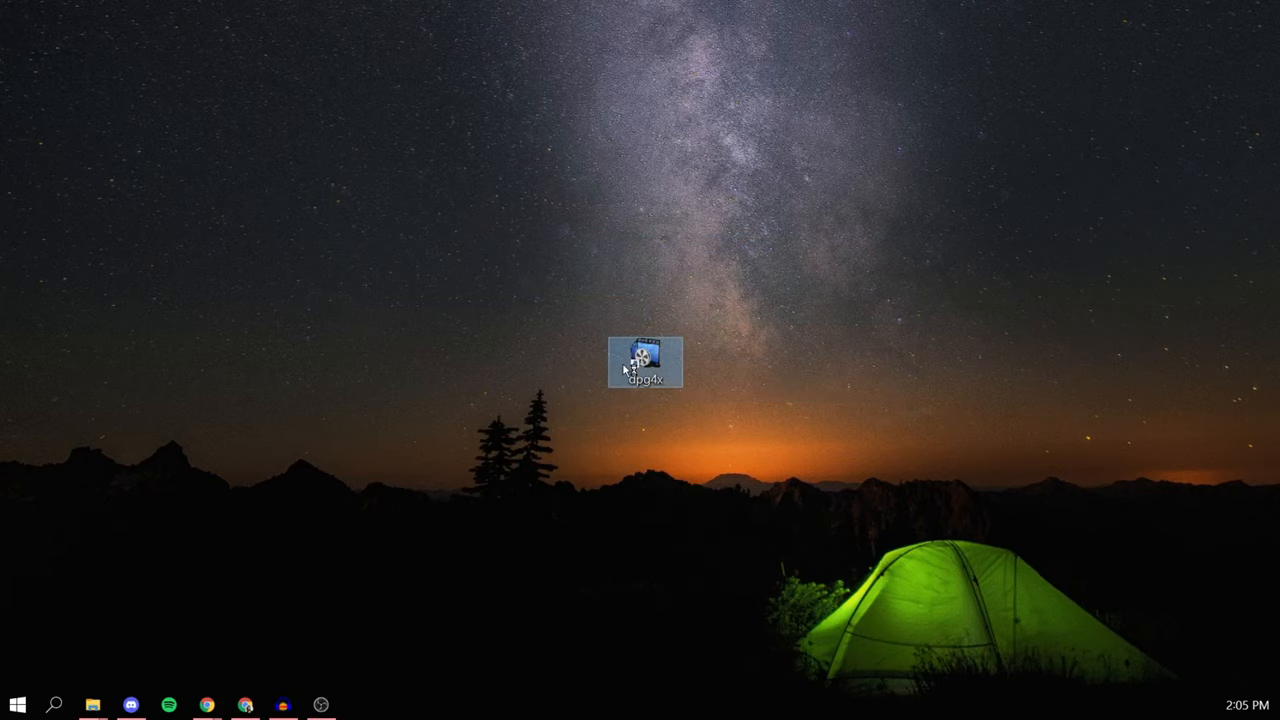
- Launch dpg4x, set the output folder to Downloads and add r4 review.mp4 as a media source
double_click(644, 360)
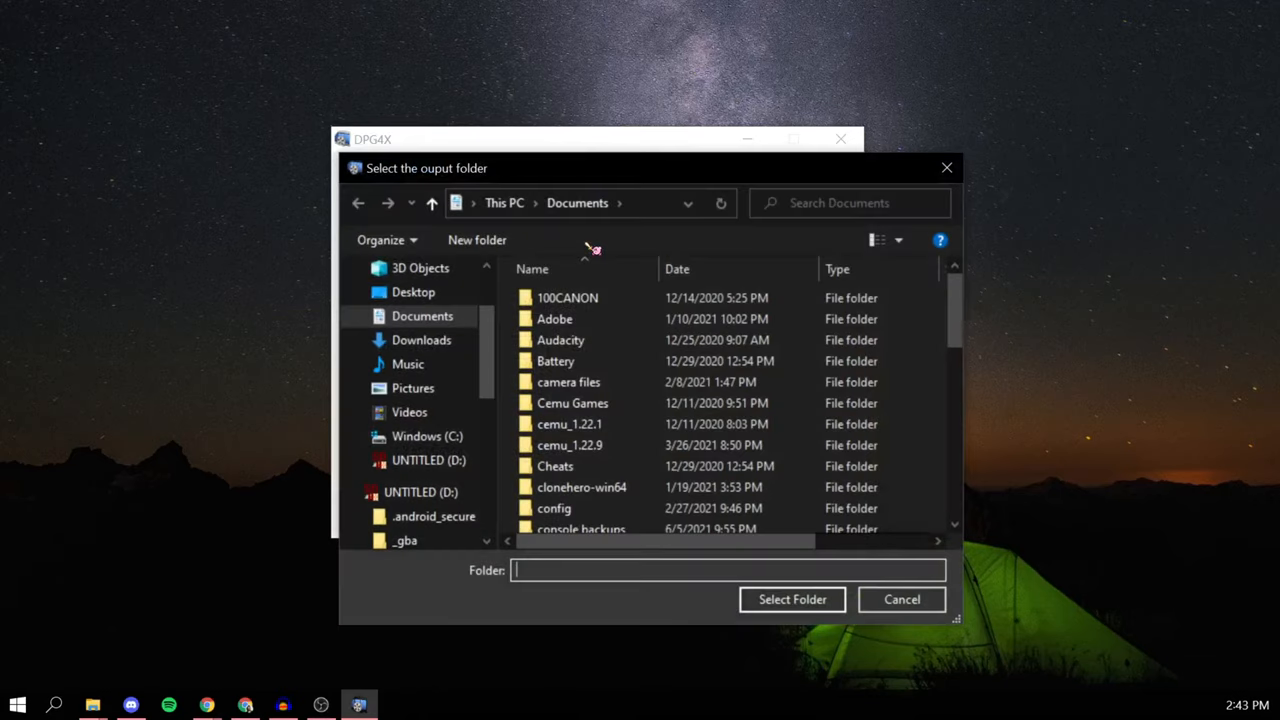
click(418, 340)
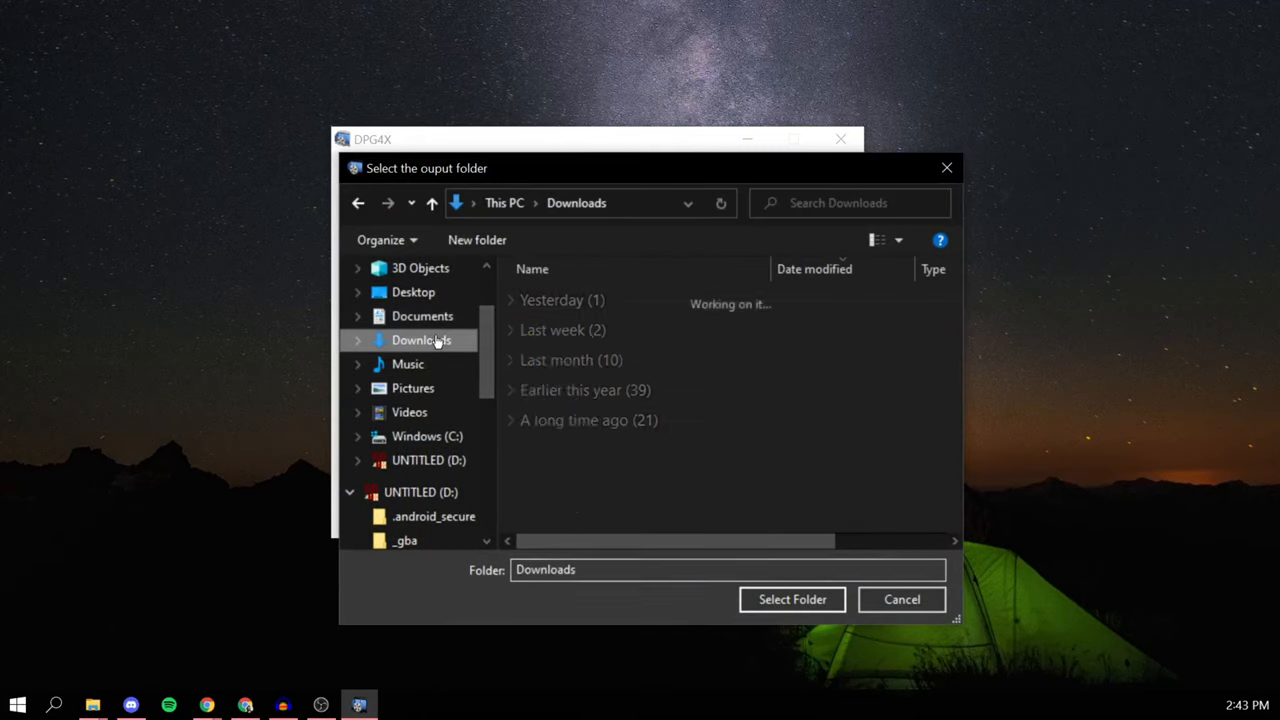
click(792, 600)
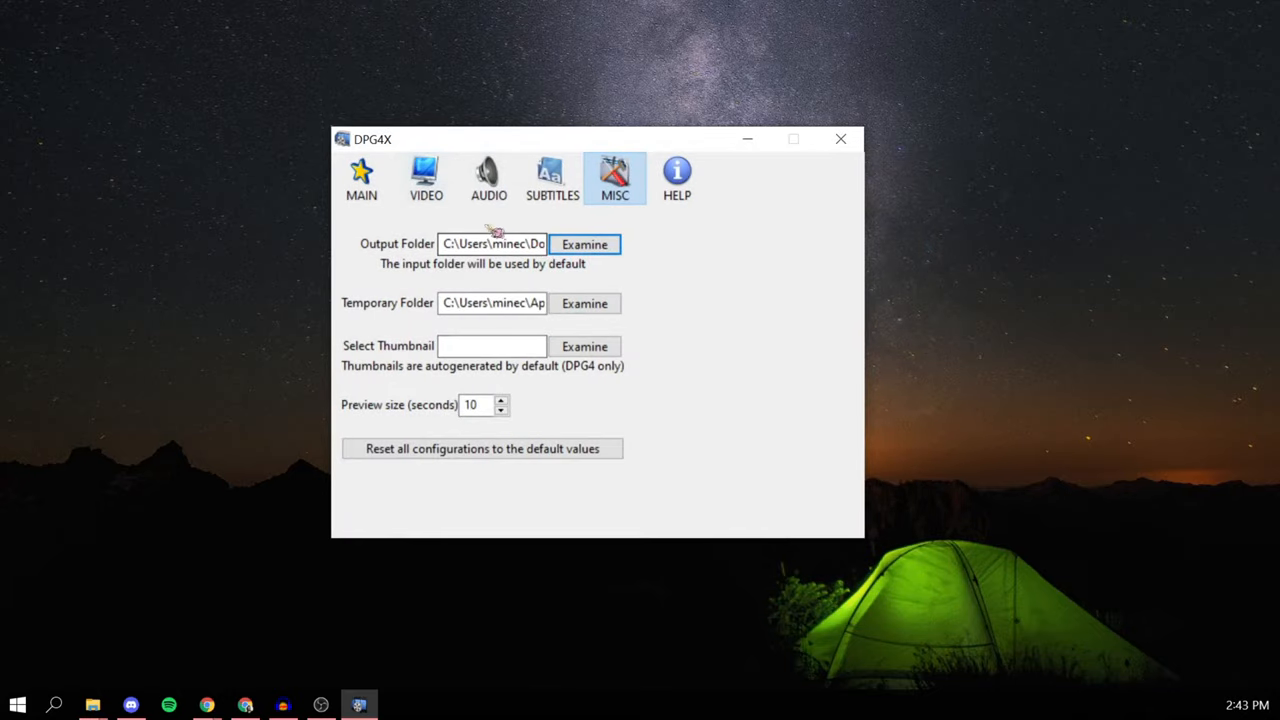
click(362, 178)
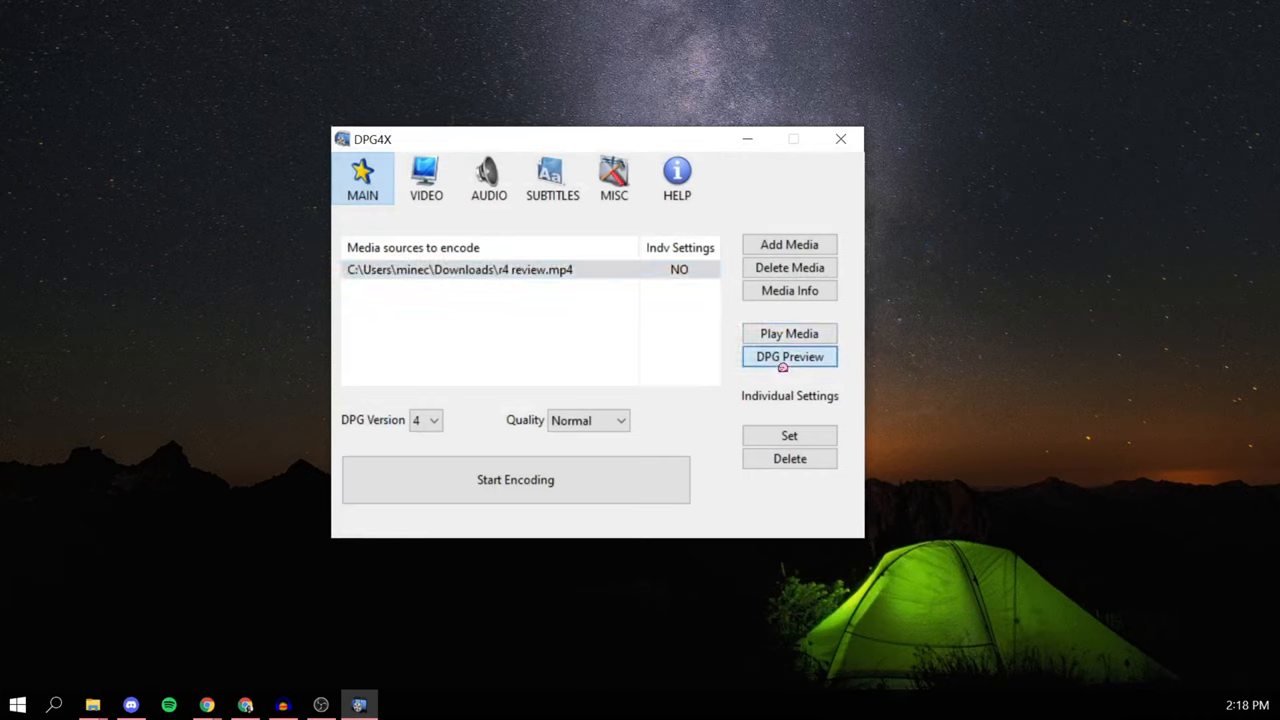
- Review the video and audio settings, then start encoding r4 review.mp4 to DPG
click(788, 356)
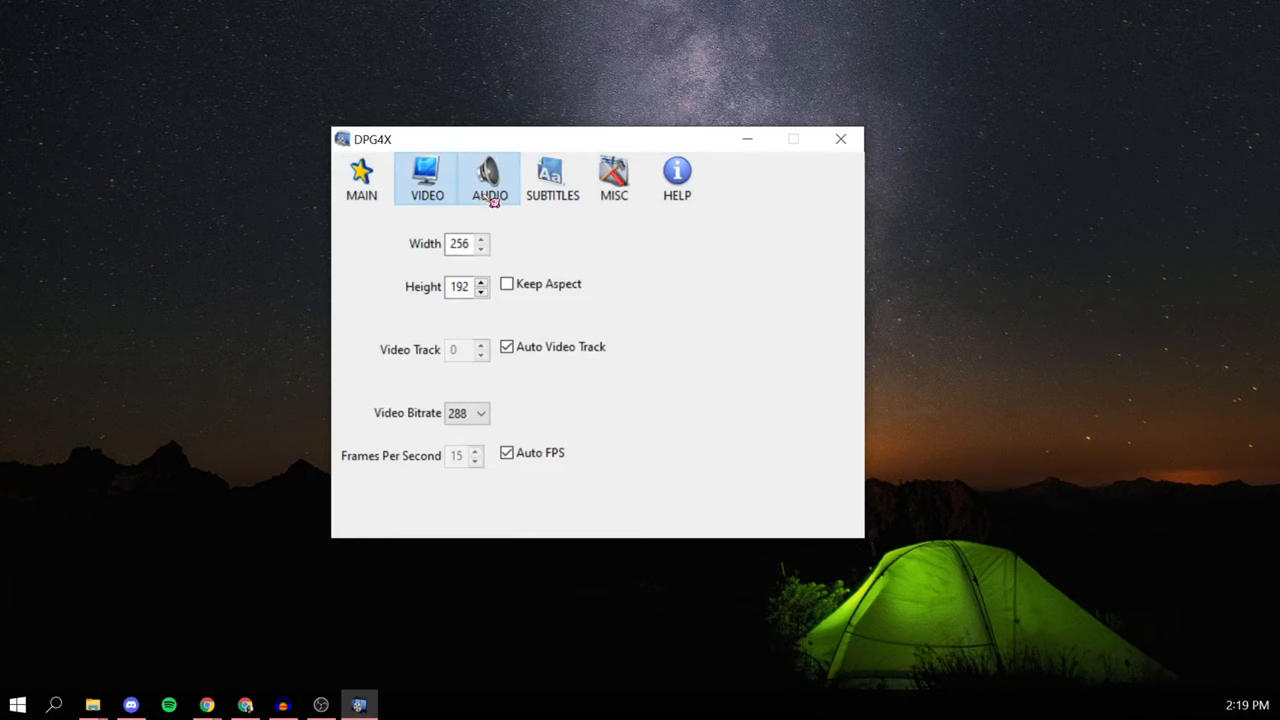
click(362, 178)
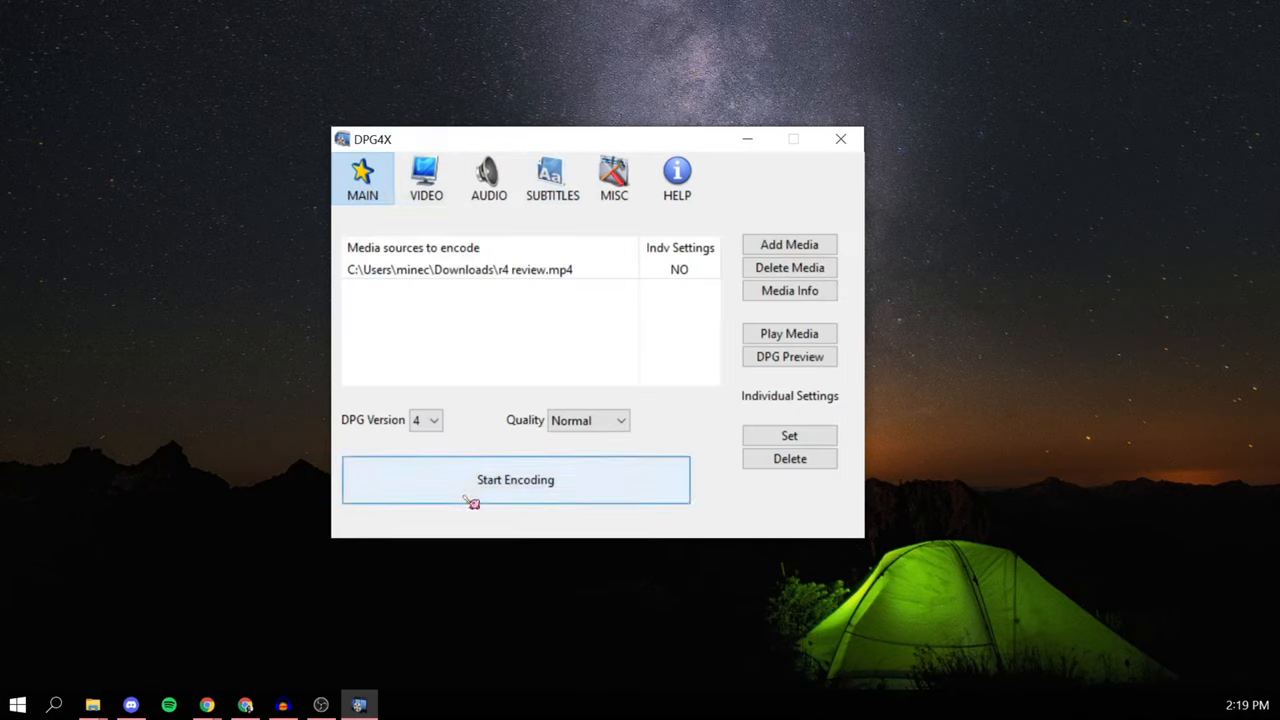
click(516, 480)
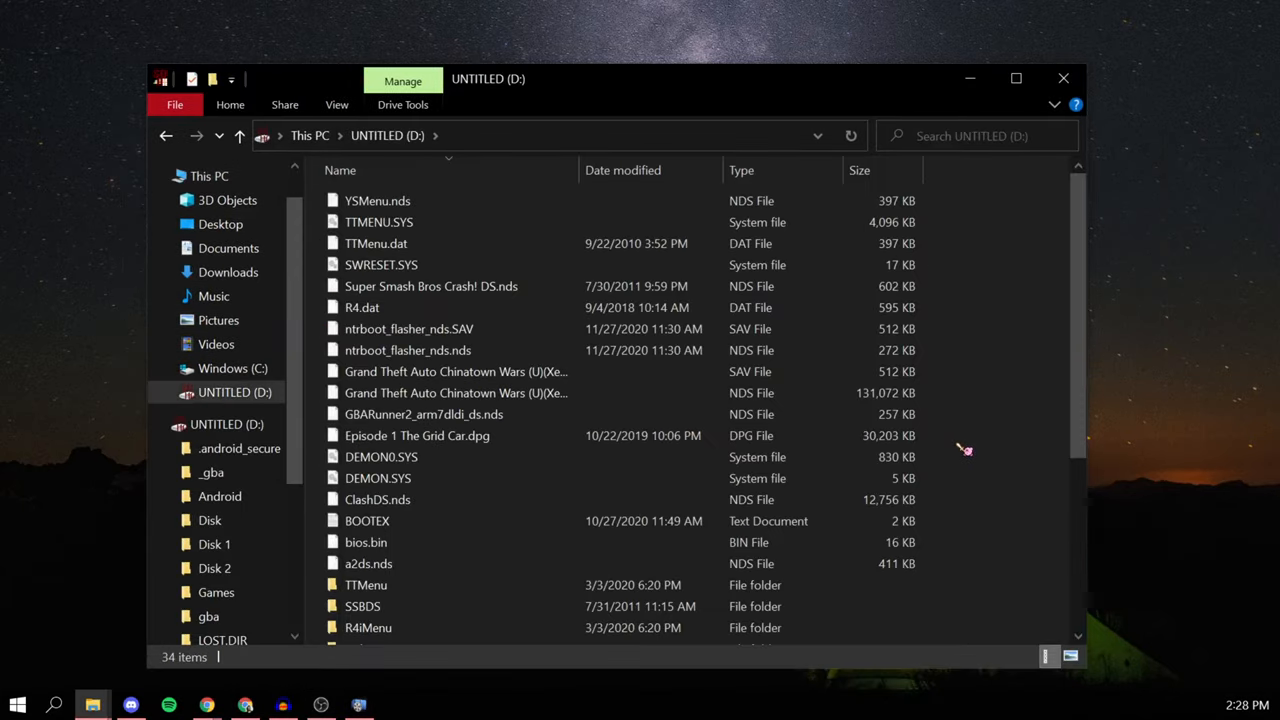
- Create a Videos folder on the SD card and copy r4 review.dpg into it
right_click(964, 450)
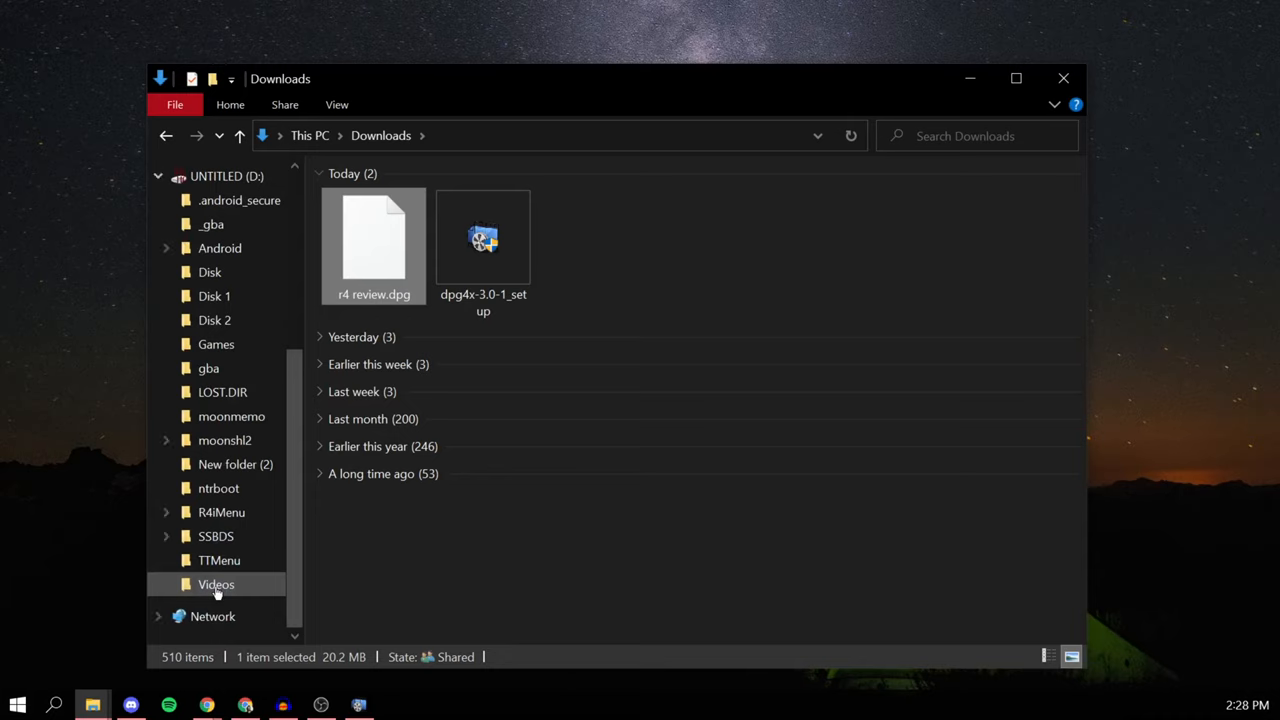
drag(372, 240, 216, 584)
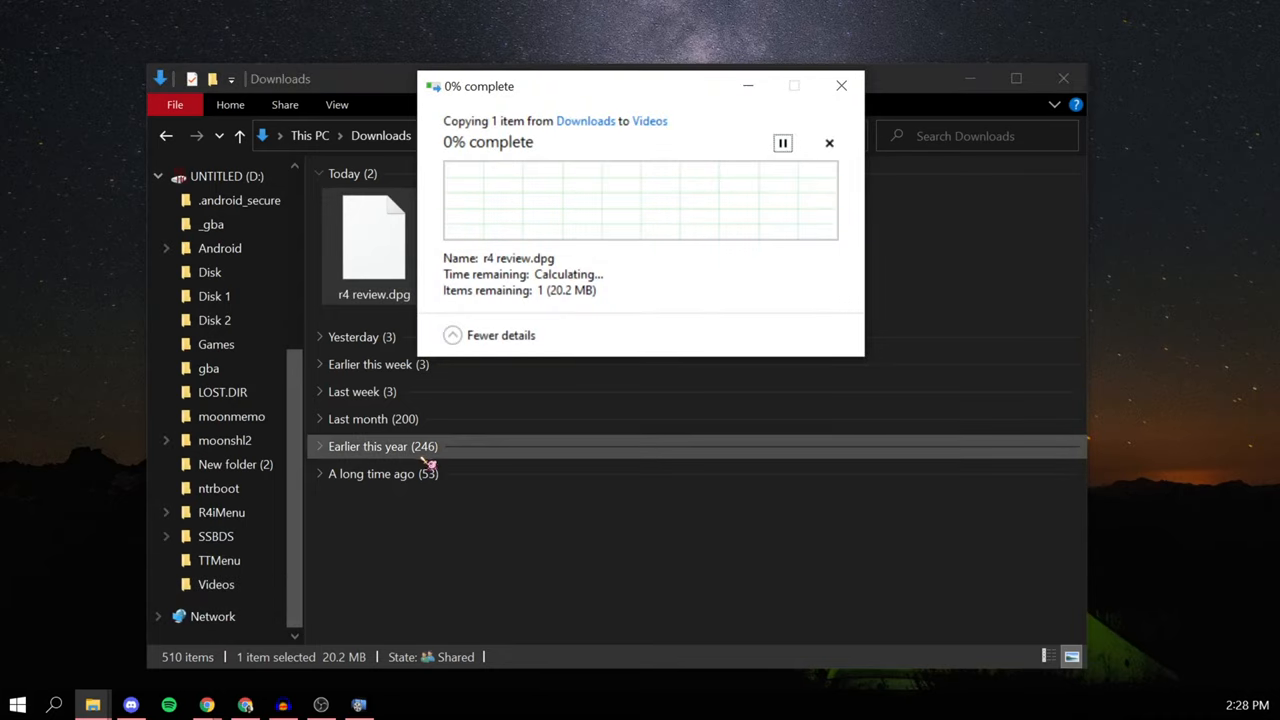
mouse_move(450, 544)
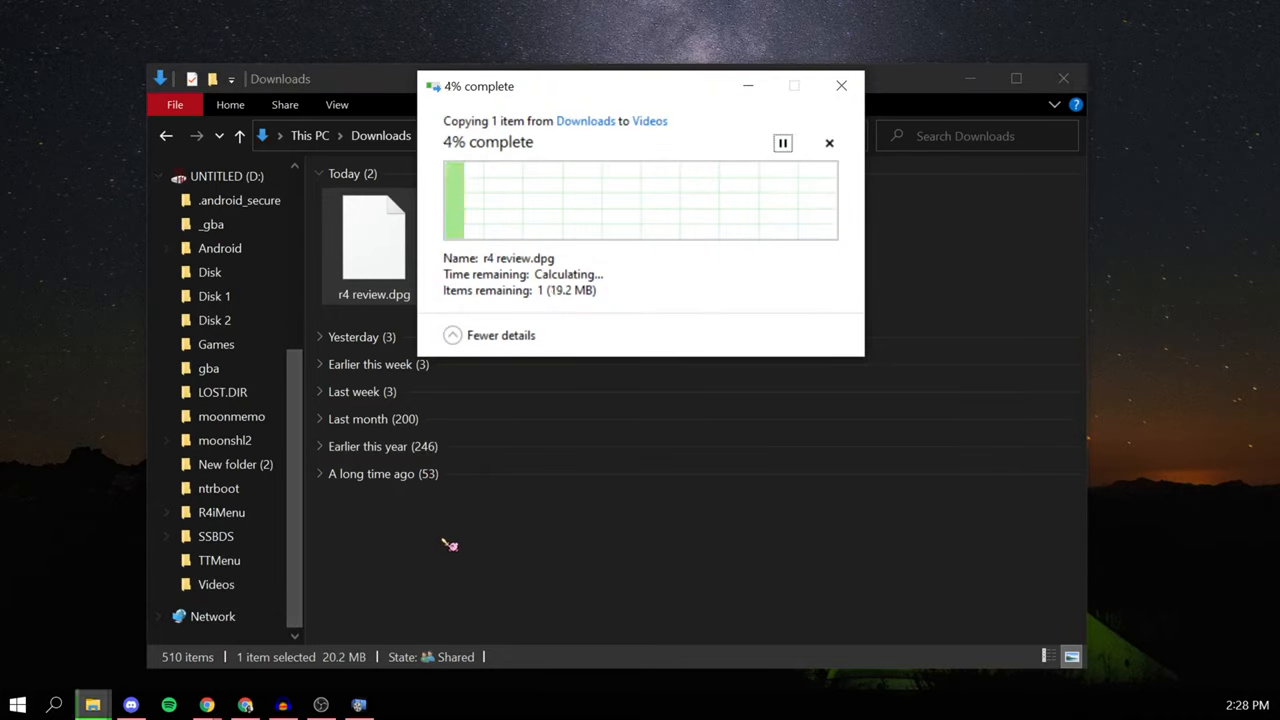